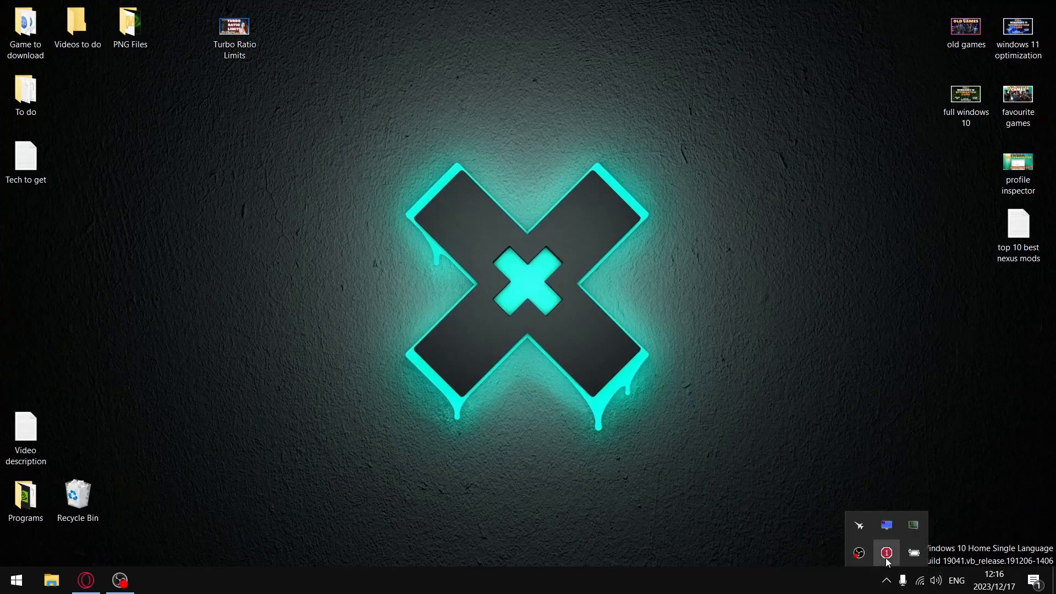
Show the ThrottleStop 9.4.6 main window from the system tray icon
{"action": "left_click", "coordinate": [886, 552]}
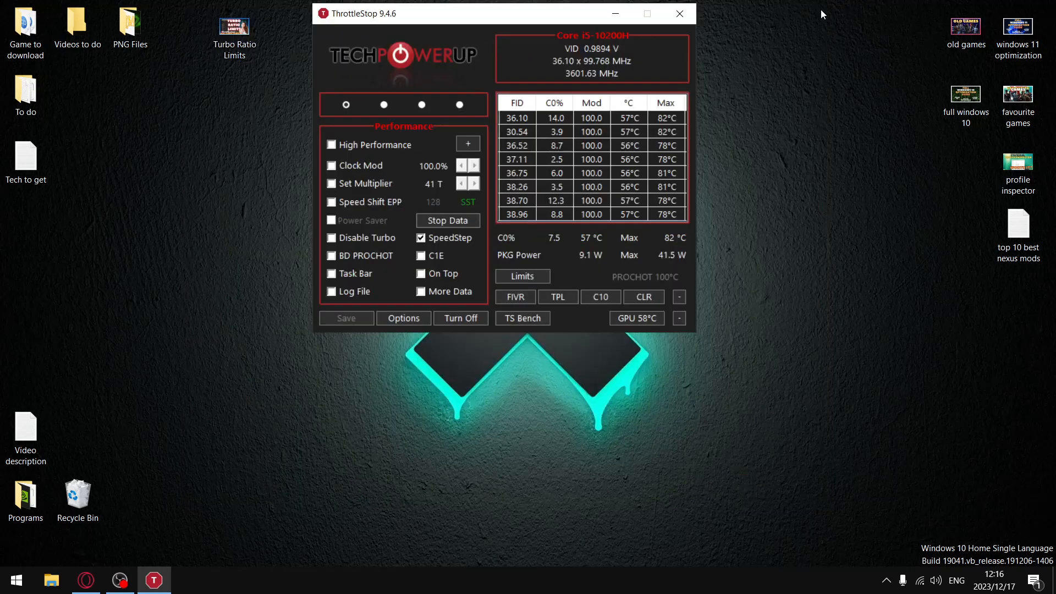
Browse the YouTube channel page, then expand the 'Best Nvidia Driver for Gaming' video description
{"action": "left_click", "coordinate": [85, 580]}
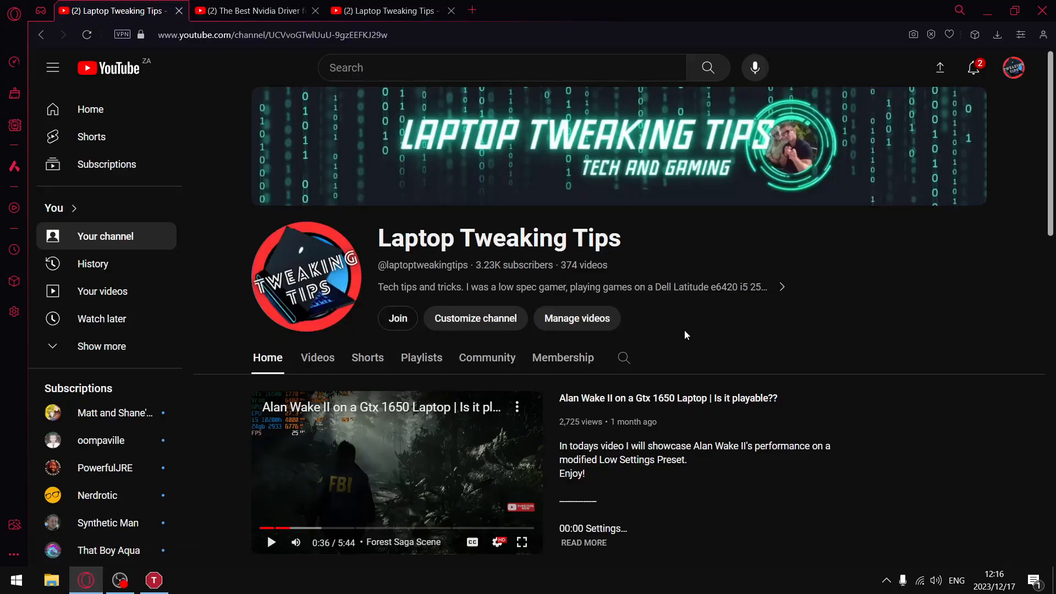
{"action": "mouse_move", "coordinate": [574, 340]}
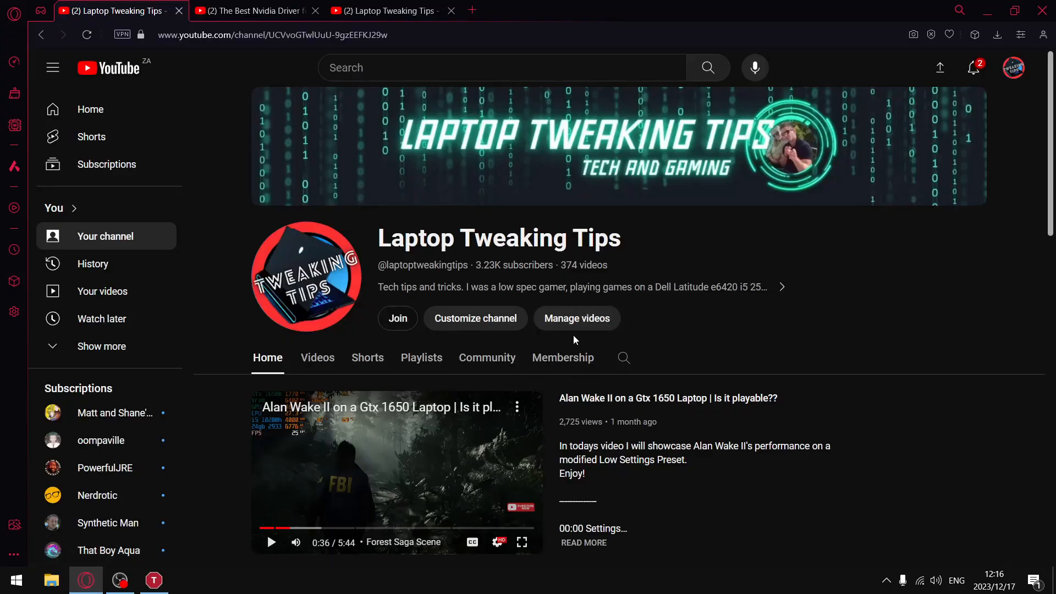
{"action": "mouse_move", "coordinate": [651, 309]}
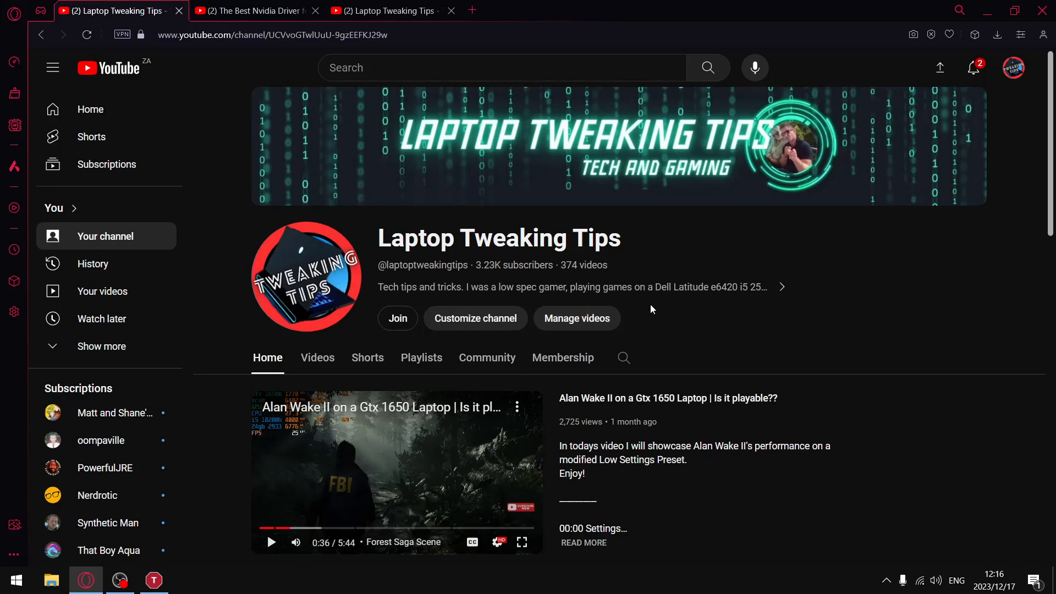
{"action": "mouse_move", "coordinate": [961, 279]}
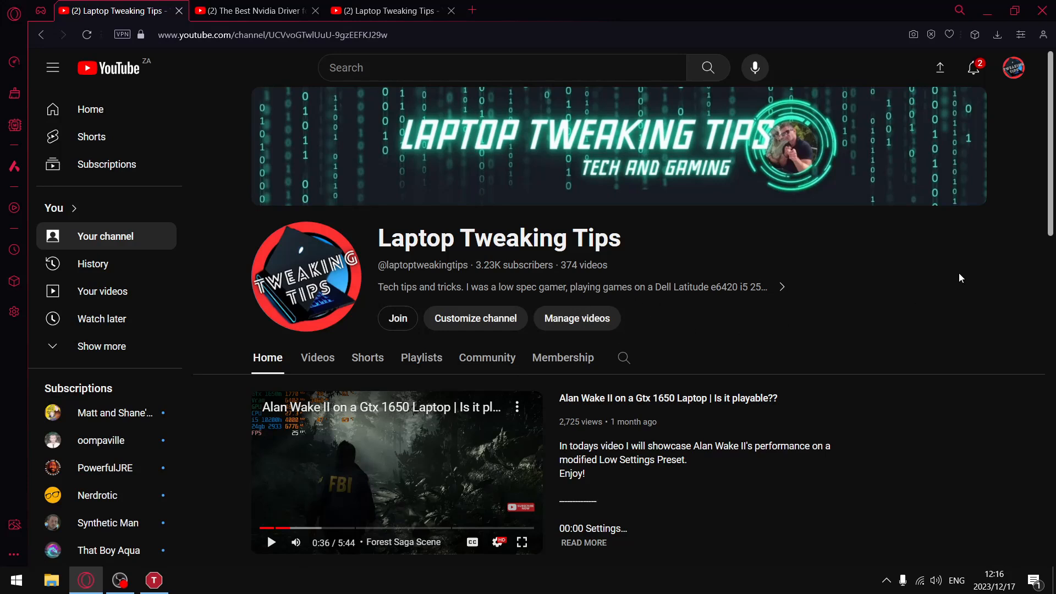
{"action": "mouse_move", "coordinate": [1019, 170]}
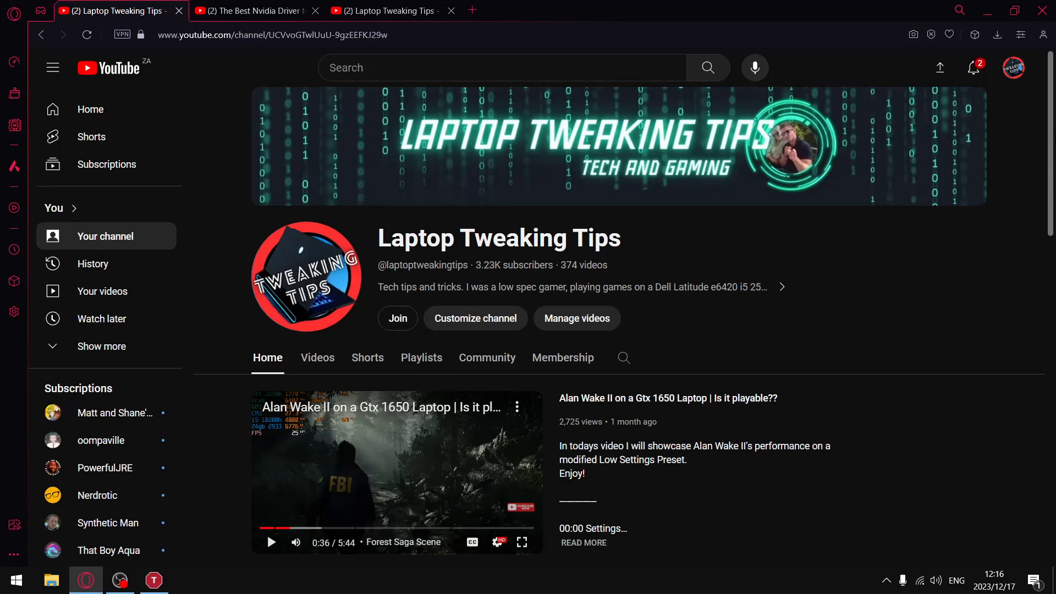
{"action": "scroll", "scroll_direction": "down", "scroll_amount": 3}
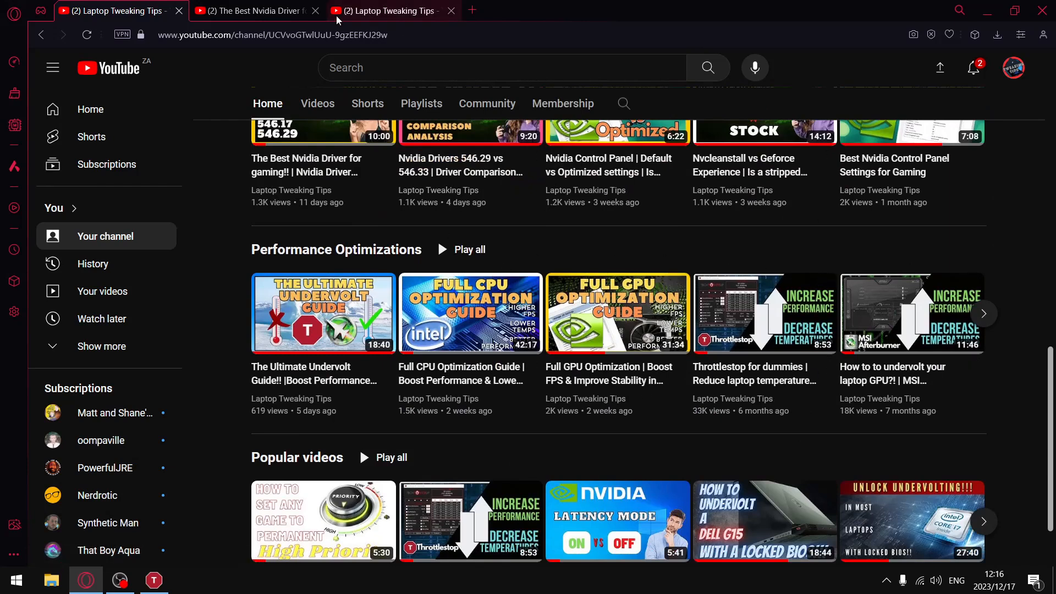
{"action": "left_click", "coordinate": [254, 11]}
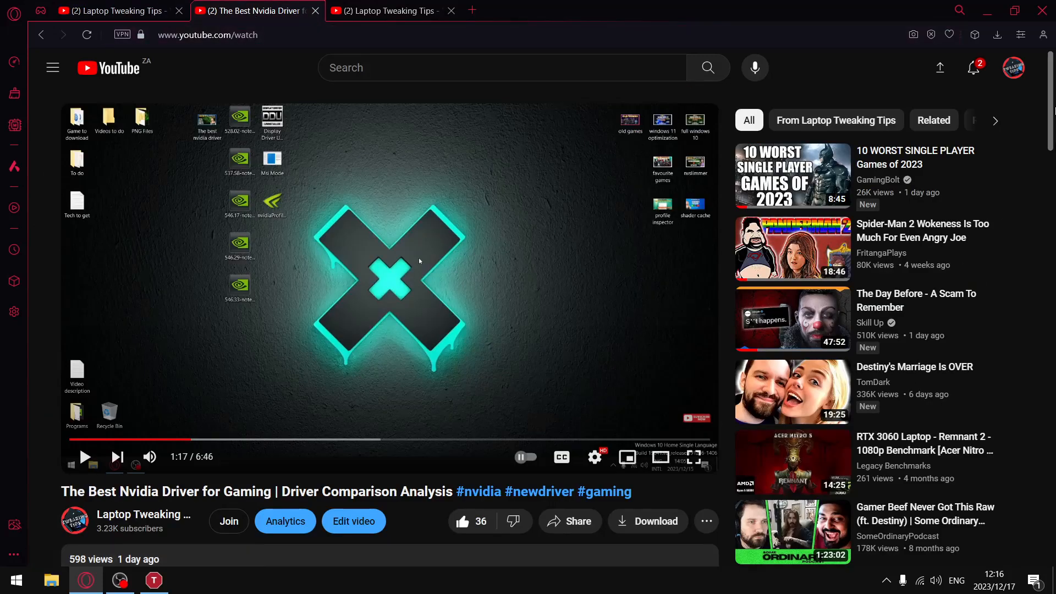
{"action": "scroll", "scroll_direction": "down", "scroll_amount": 3}
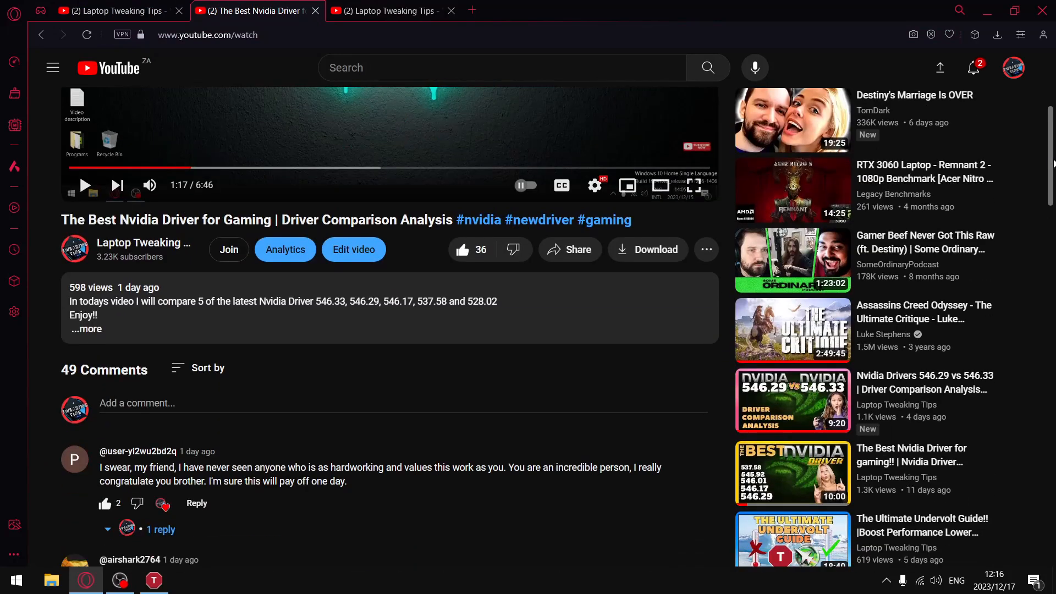
{"action": "left_click", "coordinate": [85, 329]}
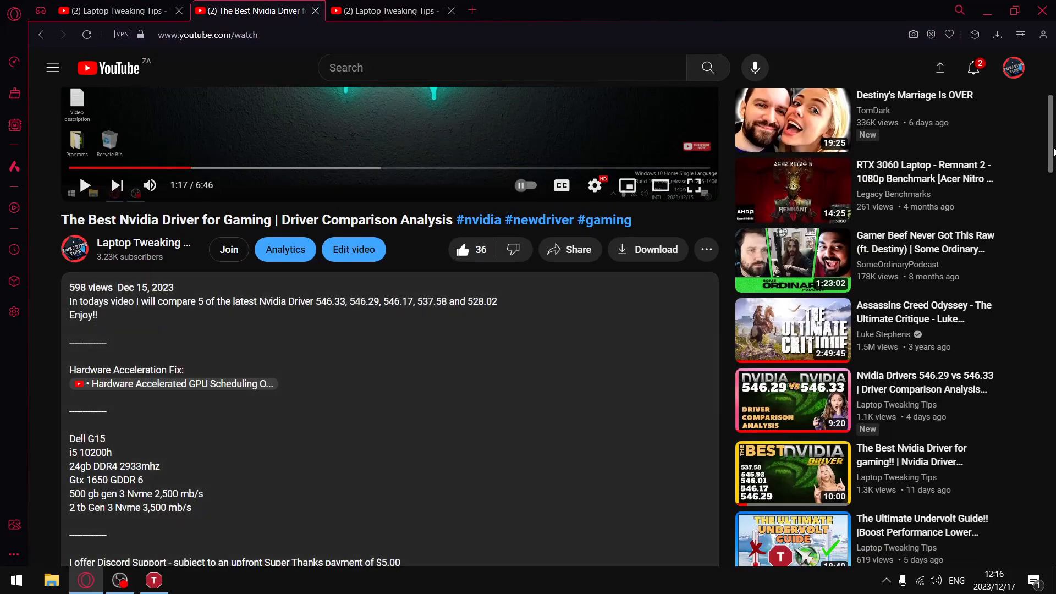
{"action": "scroll", "scroll_direction": "down", "scroll_amount": 3}
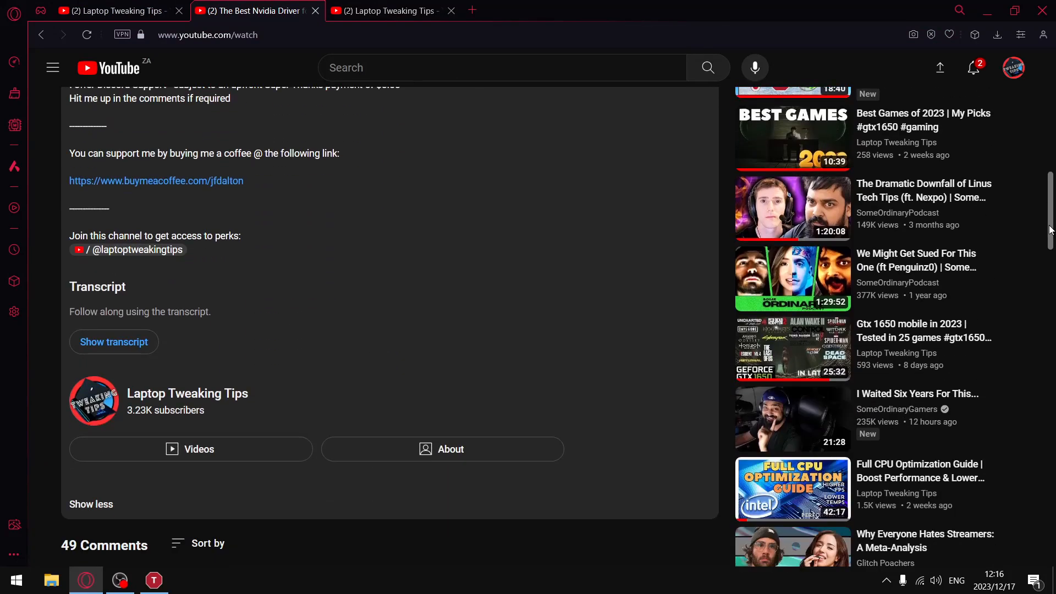
{"action": "mouse_move", "coordinate": [191, 449]}
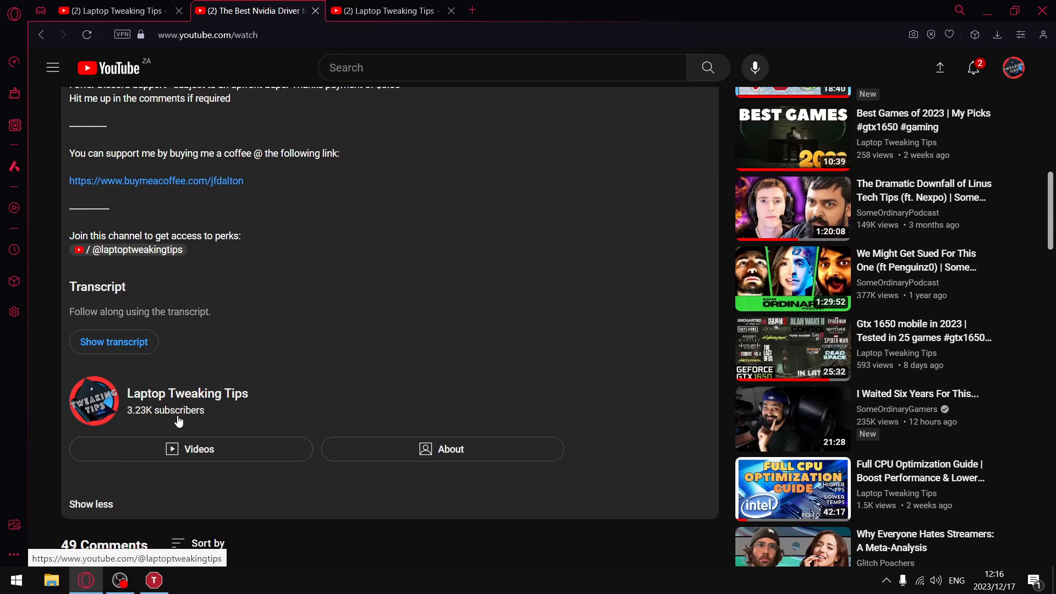
{"action": "mouse_move", "coordinate": [307, 427]}
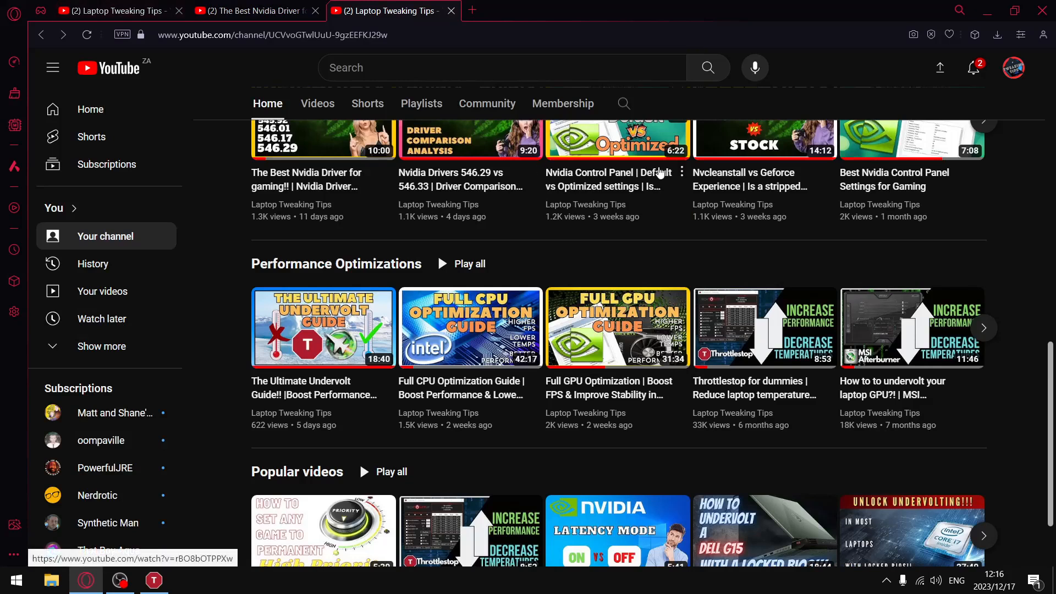
{"action": "mouse_move", "coordinate": [617, 139]}
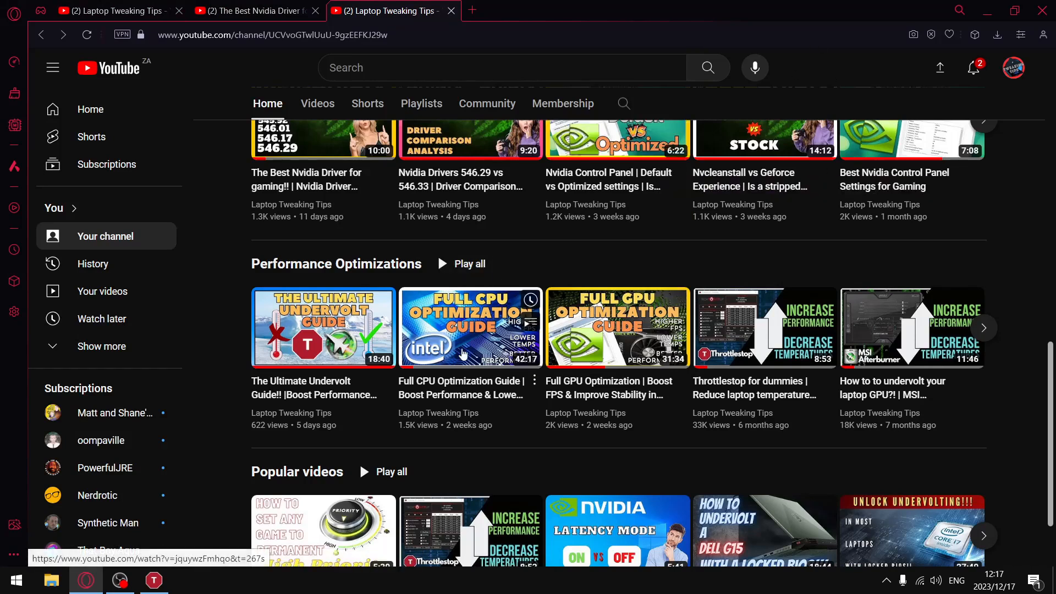
{"action": "mouse_move", "coordinate": [470, 327]}
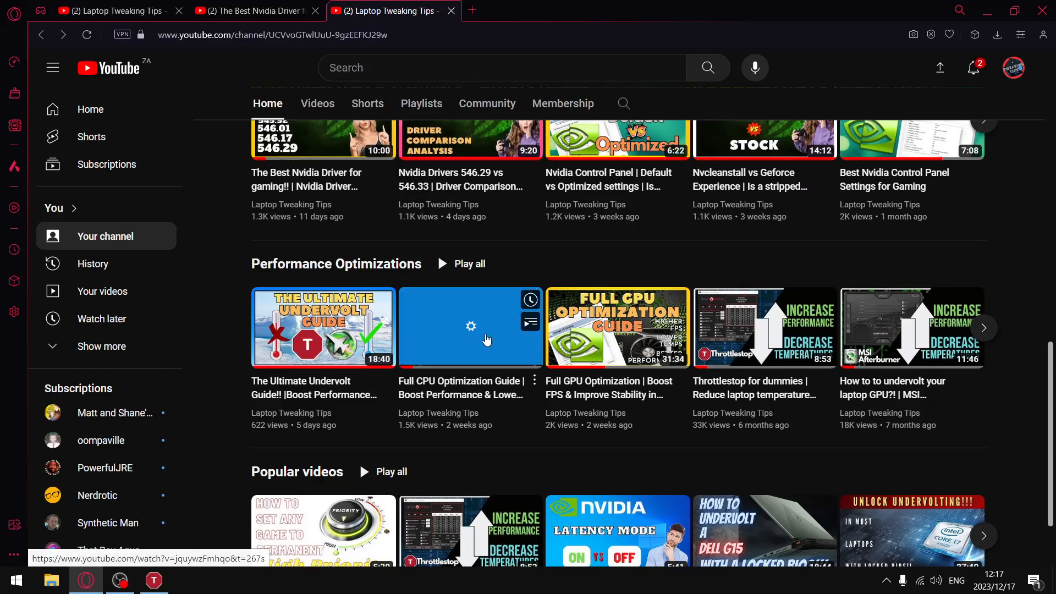
{"action": "mouse_move", "coordinate": [471, 327]}
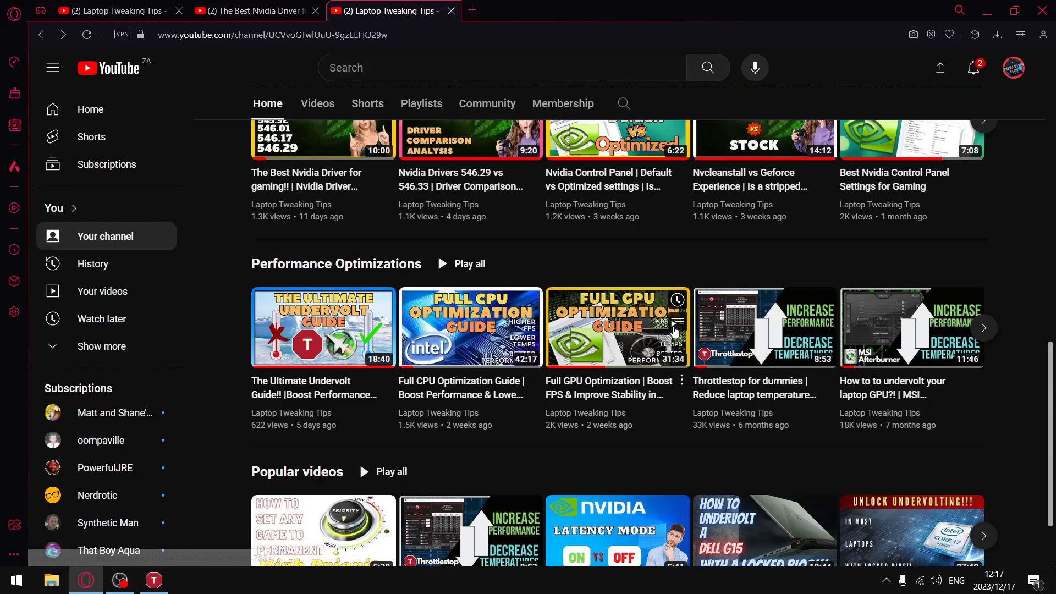
{"action": "mouse_move", "coordinate": [984, 11]}
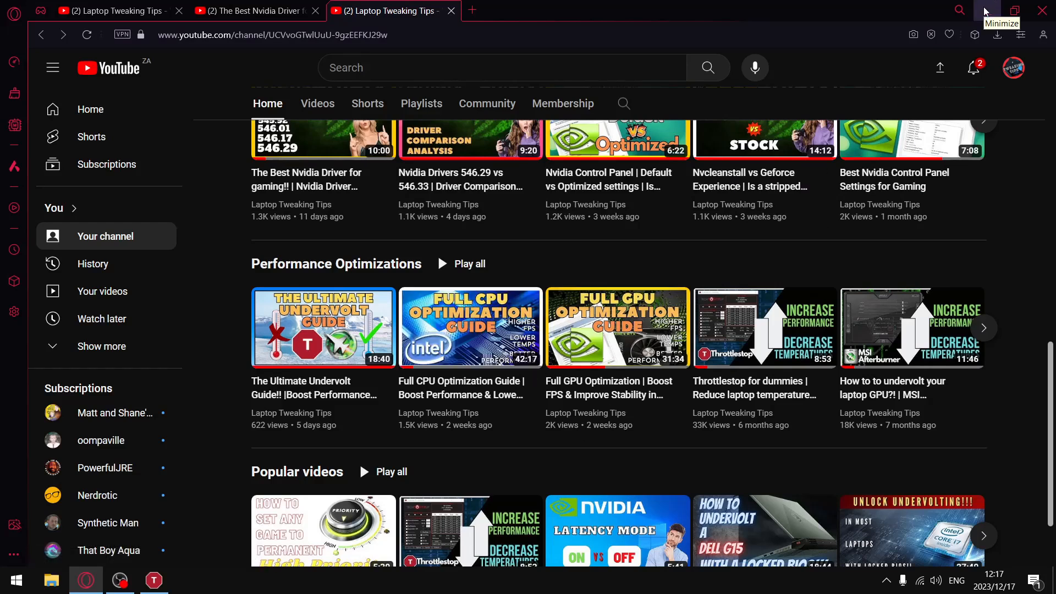
Minimize the browser and open ThrottleStop's Turbo FIVR Control window with the -160.2 mV offset
{"action": "left_click", "coordinate": [984, 10]}
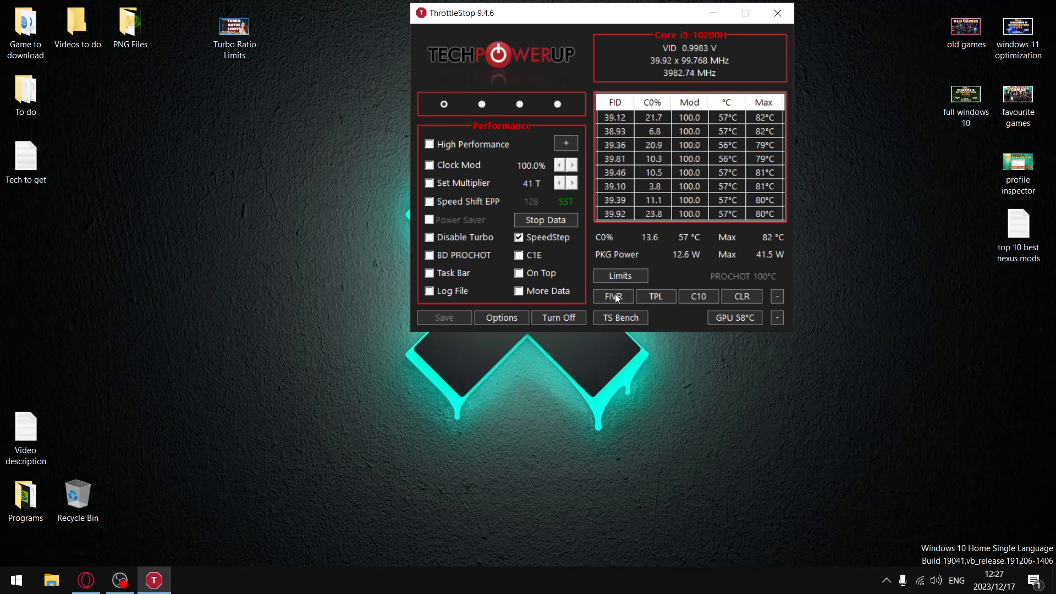
{"action": "left_click", "coordinate": [612, 297]}
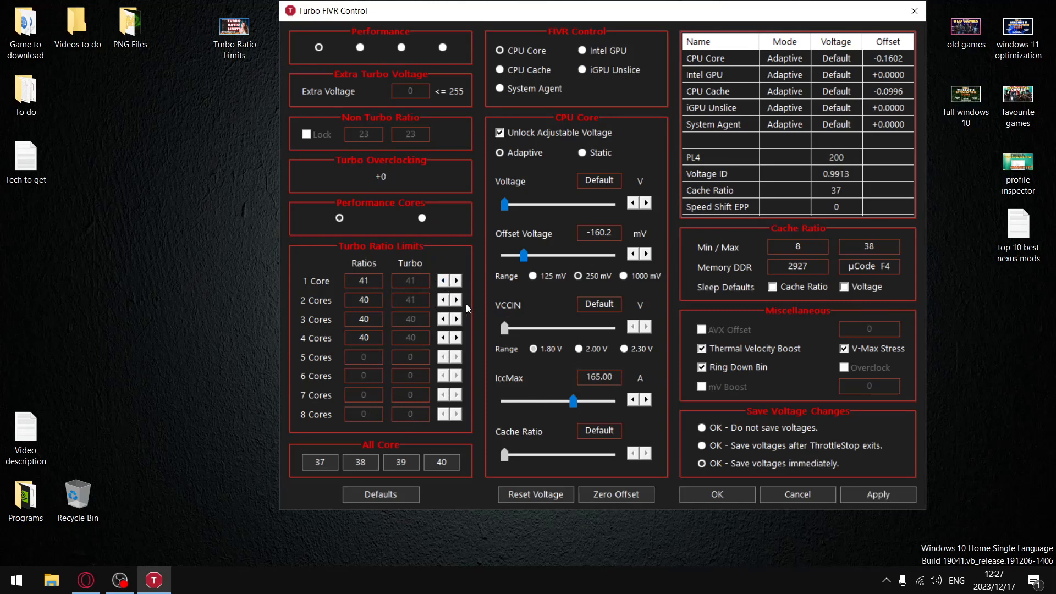
Close the Turbo FIVR Control window
{"action": "left_click", "coordinate": [456, 300]}
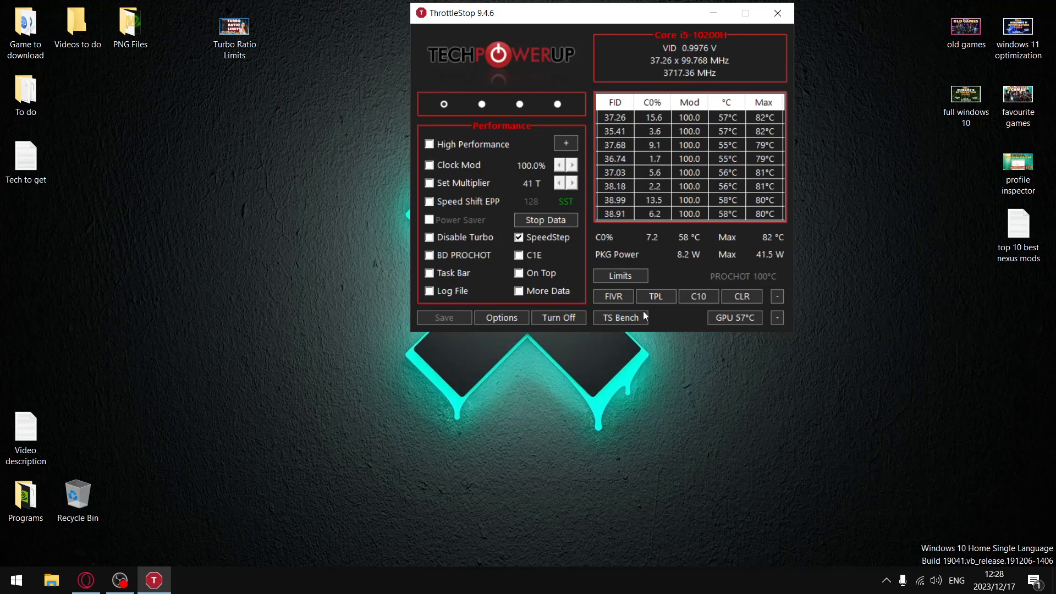
Run TS Bench with 8 threads and 120M for a 16.506 score, then reopen FIVR
{"action": "left_click", "coordinate": [619, 318]}
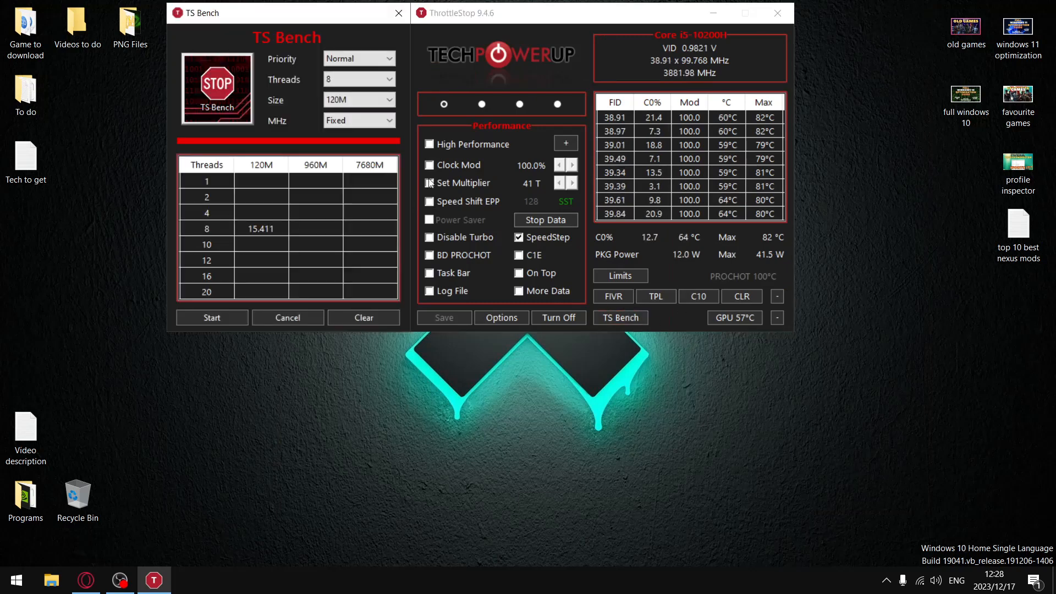
{"action": "left_click", "coordinate": [357, 100]}
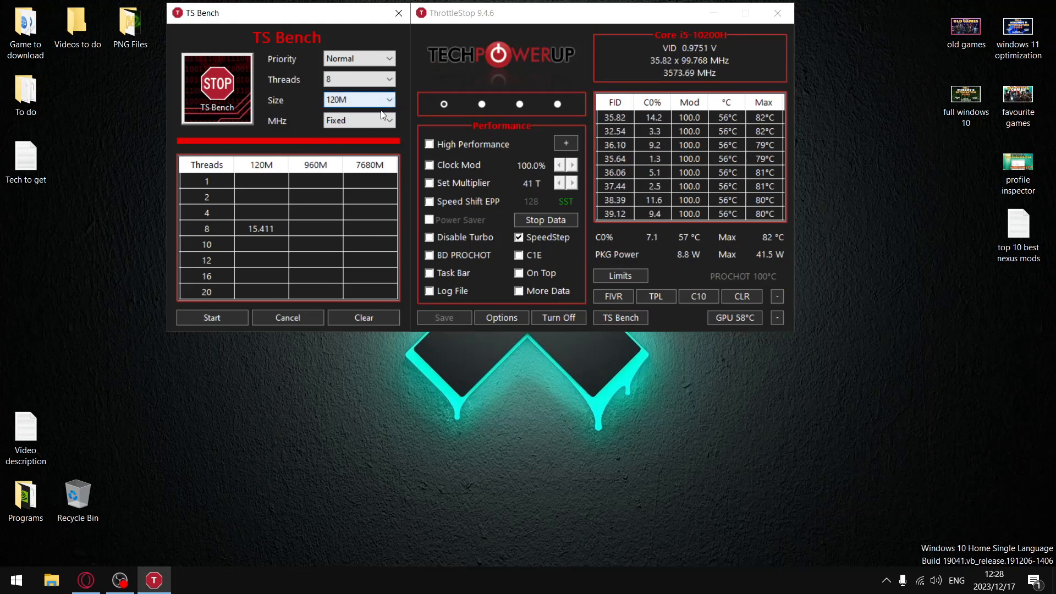
{"action": "left_click", "coordinate": [211, 317]}
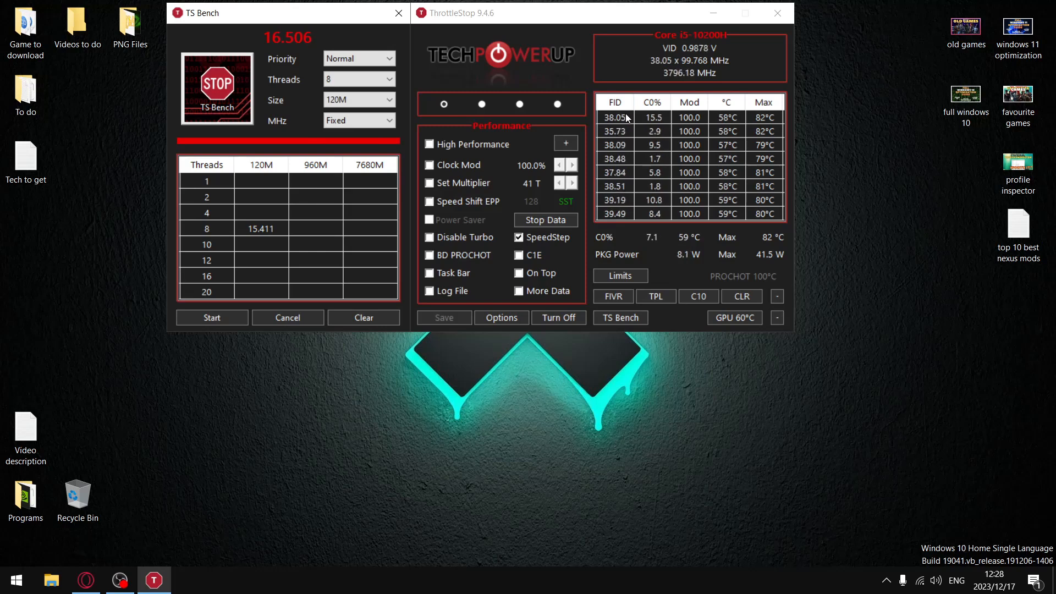
{"action": "left_click", "coordinate": [398, 13]}
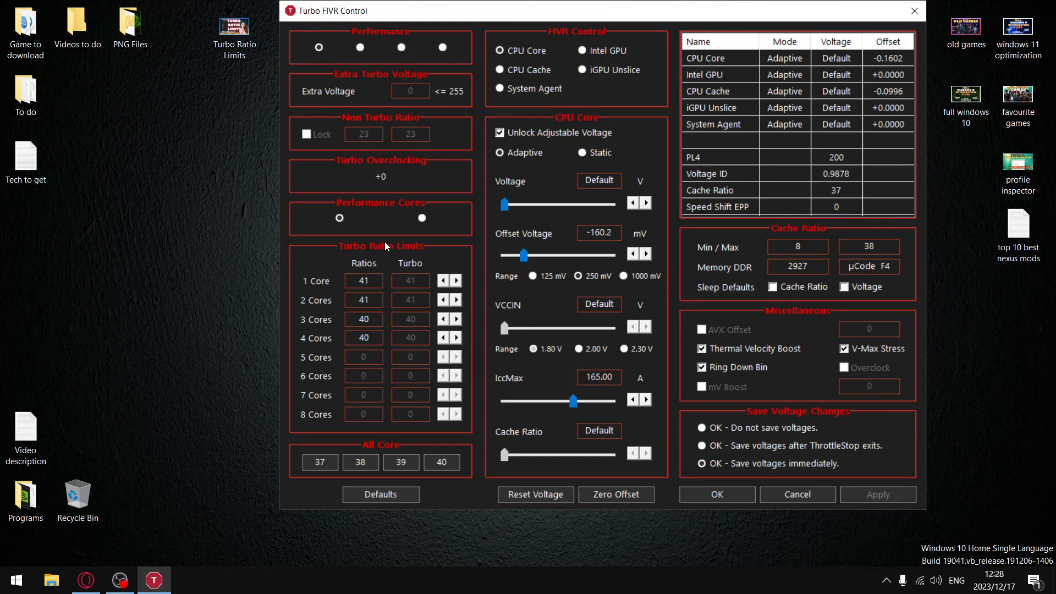
Lower the 1–4 core turbo ratios to 37, apply, rerun TS Bench, and reopen FIVR
{"action": "left_click", "coordinate": [444, 280]}
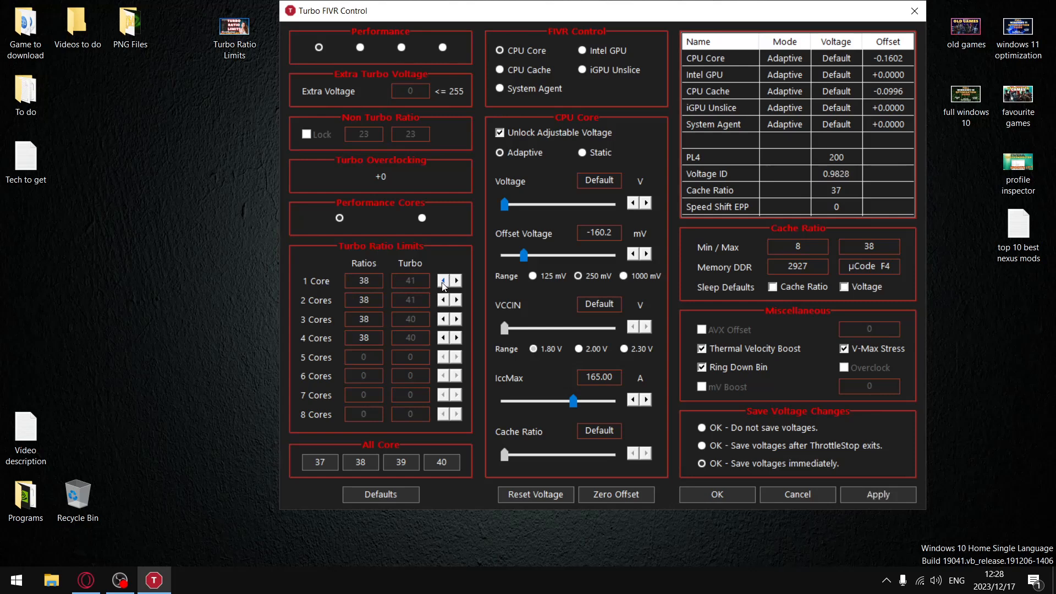
{"action": "left_click", "coordinate": [878, 494]}
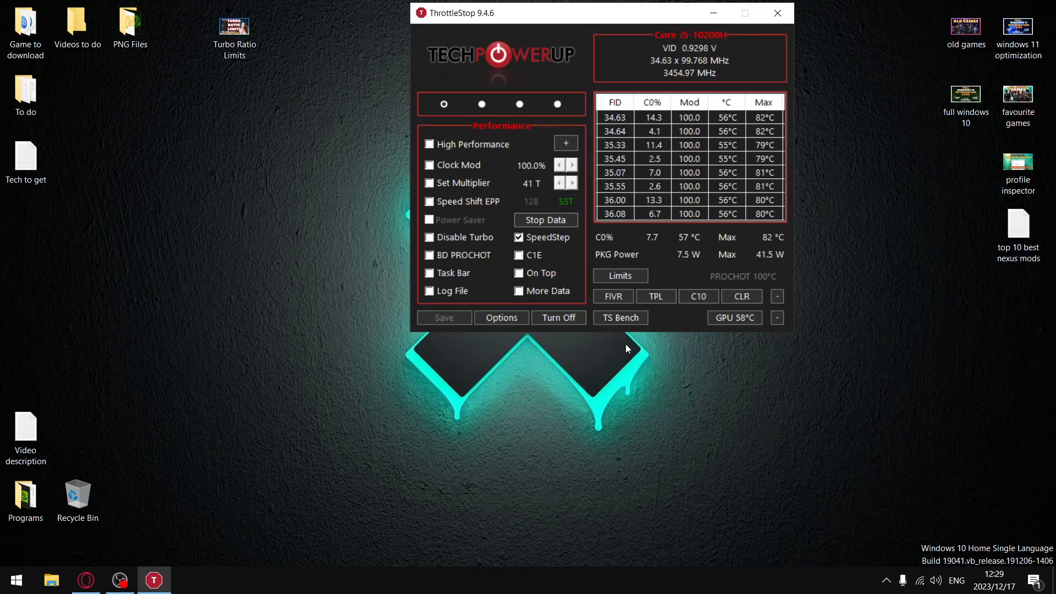
{"action": "left_click", "coordinate": [619, 317]}
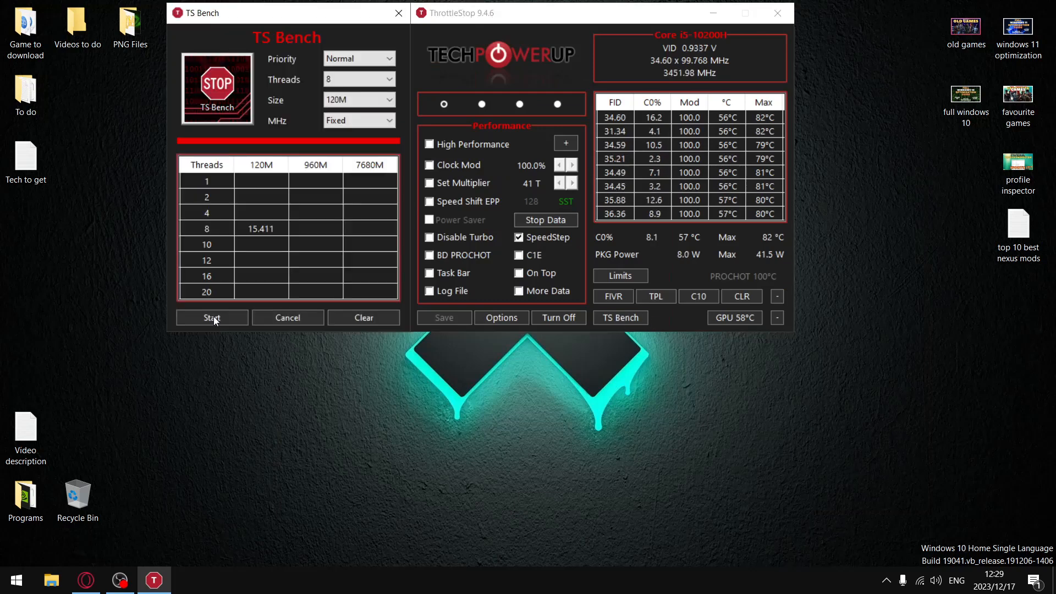
{"action": "left_click", "coordinate": [211, 318]}
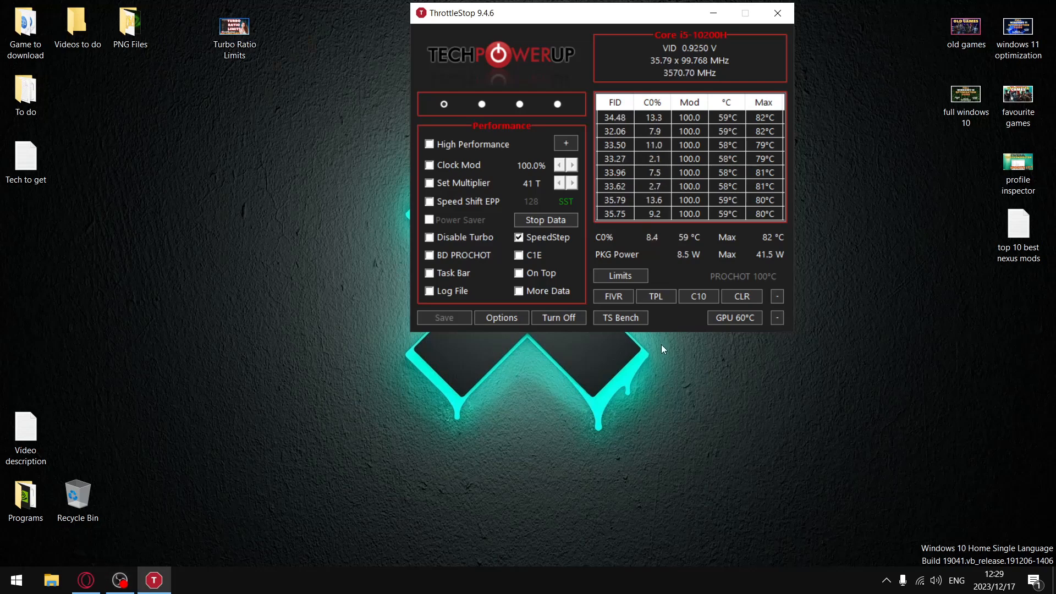
{"action": "left_click", "coordinate": [612, 297]}
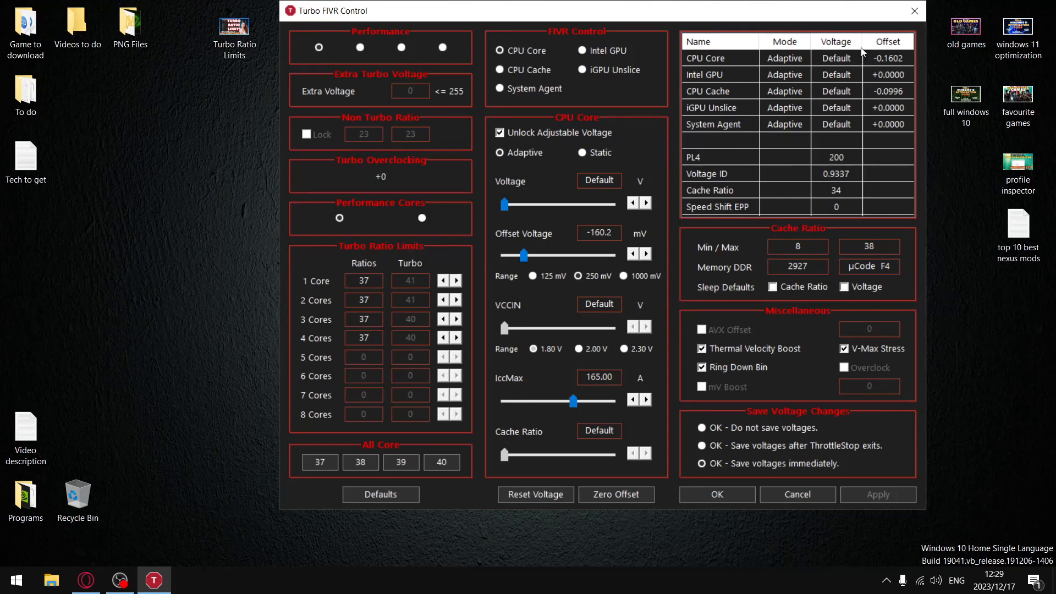
{"action": "left_click", "coordinate": [716, 494]}
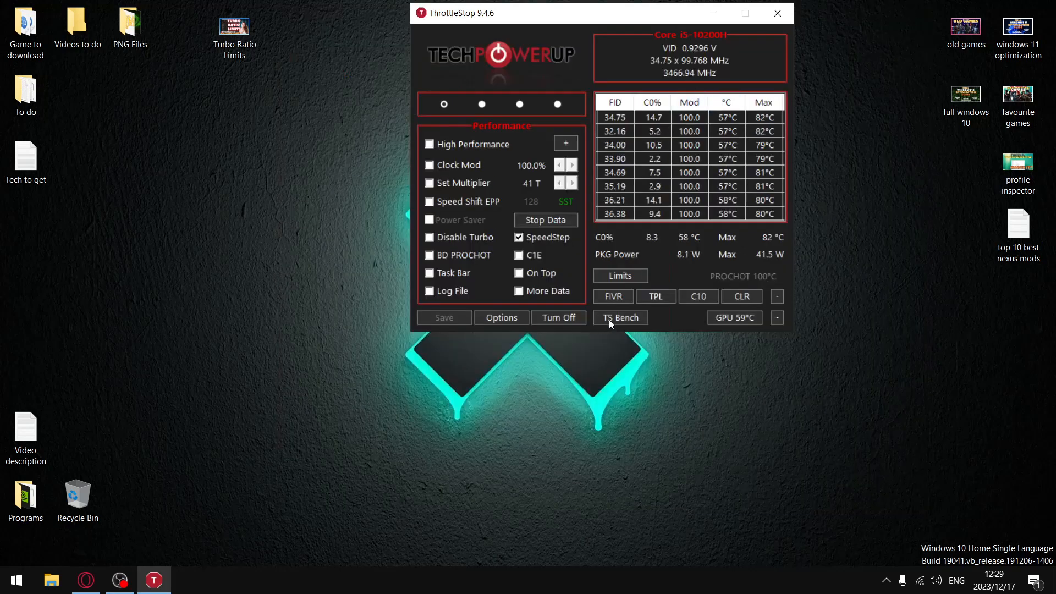
{"action": "left_click", "coordinate": [619, 318]}
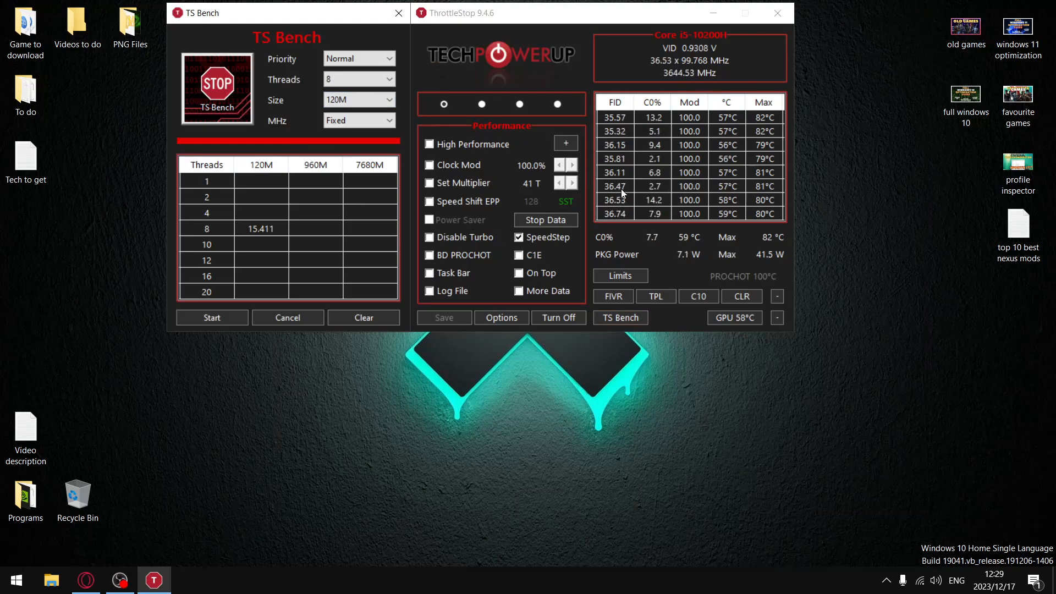
{"action": "left_click", "coordinate": [397, 13]}
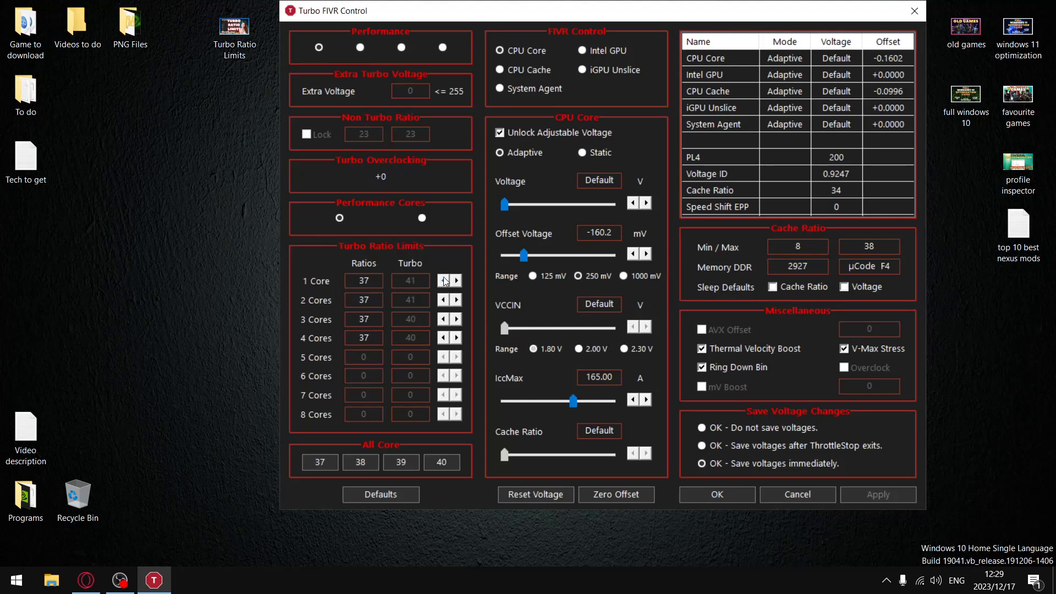
Apply 34 turbo ratio limits for 1–4 cores and confirm 34x in a TS Bench run
{"action": "left_click", "coordinate": [444, 280]}
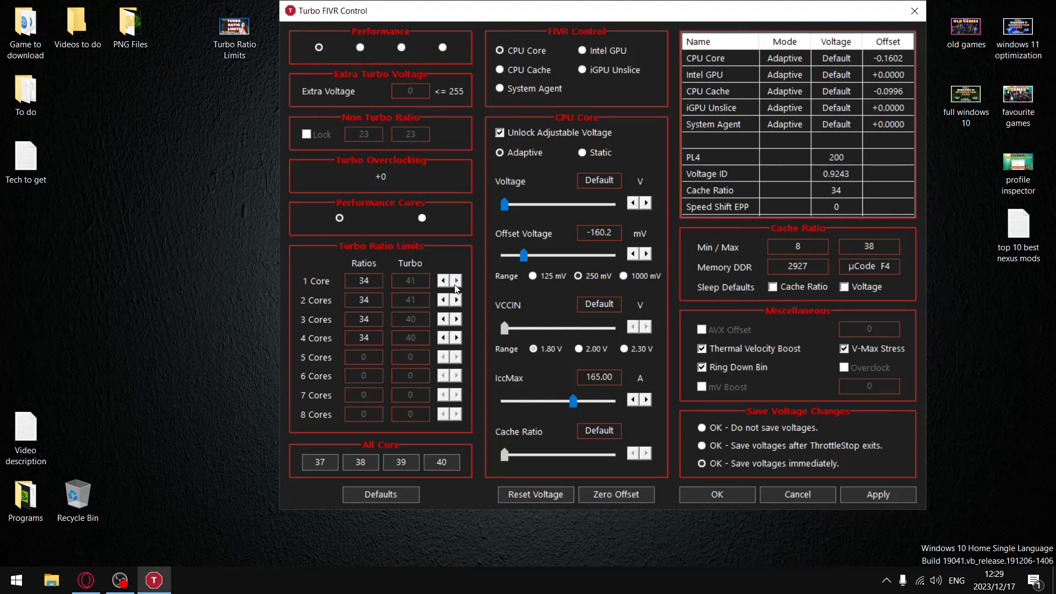
{"action": "left_click", "coordinate": [878, 494]}
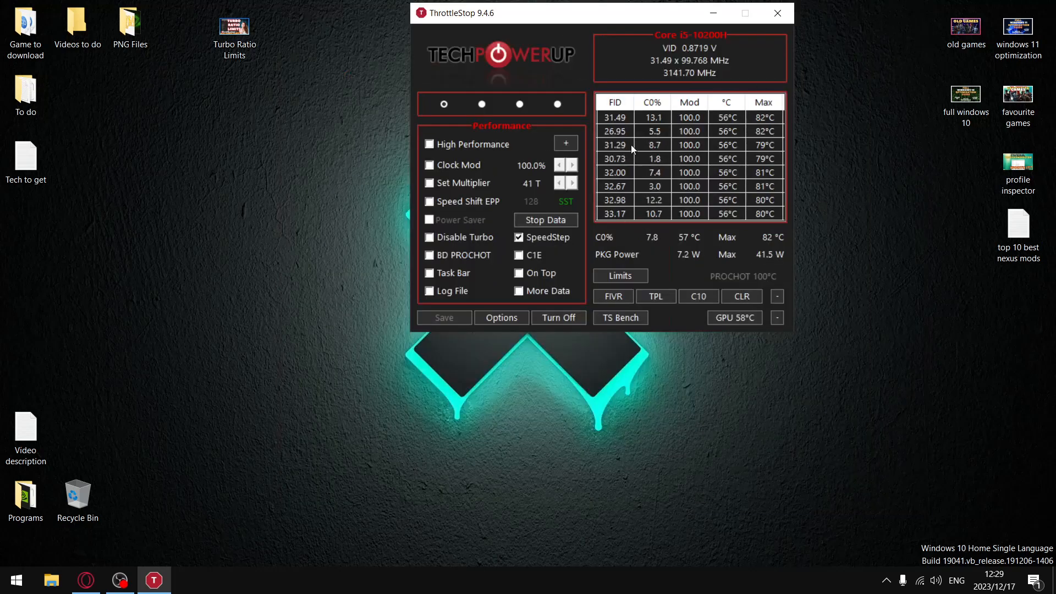
{"action": "left_click", "coordinate": [619, 317]}
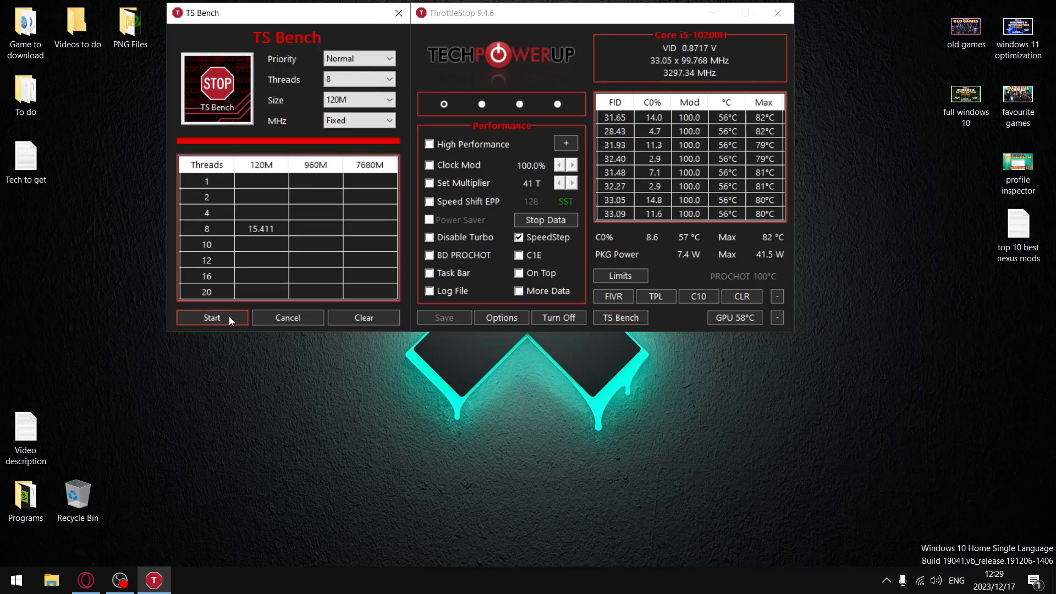
{"action": "left_click", "coordinate": [212, 317]}
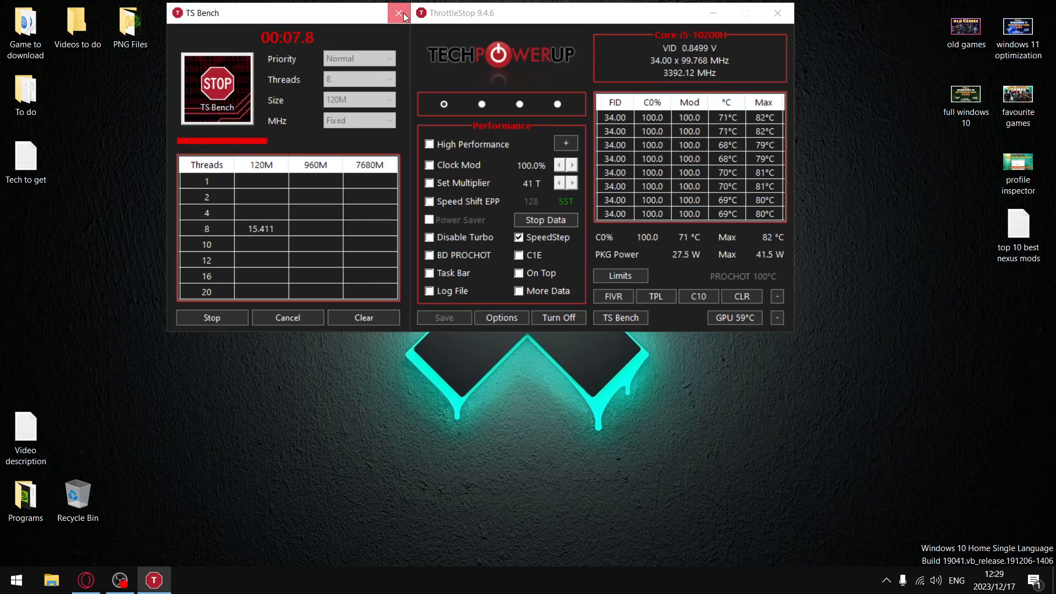
{"action": "left_click", "coordinate": [399, 13]}
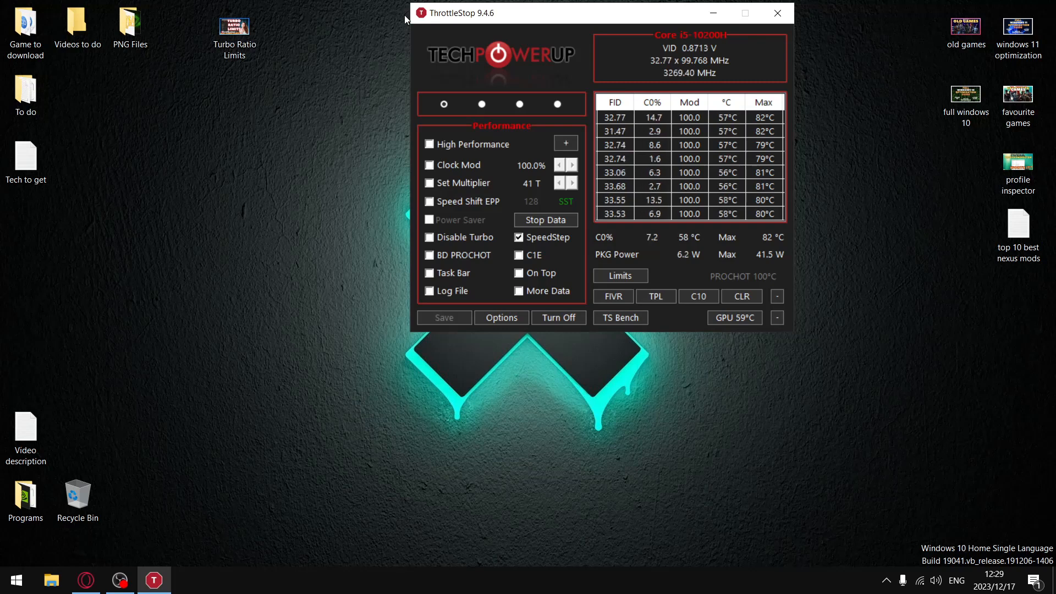